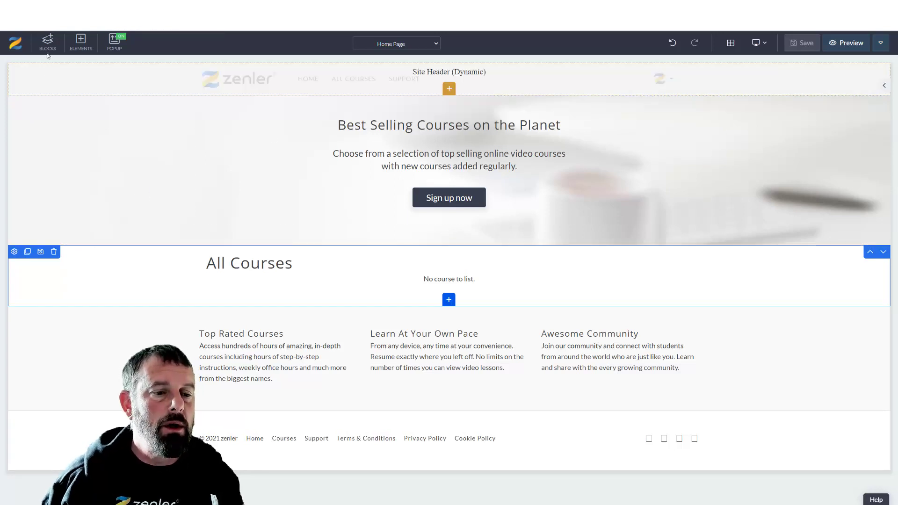
# Step: Browse the page block library and show the Live Classes block designs
pyautogui.click(48, 41)
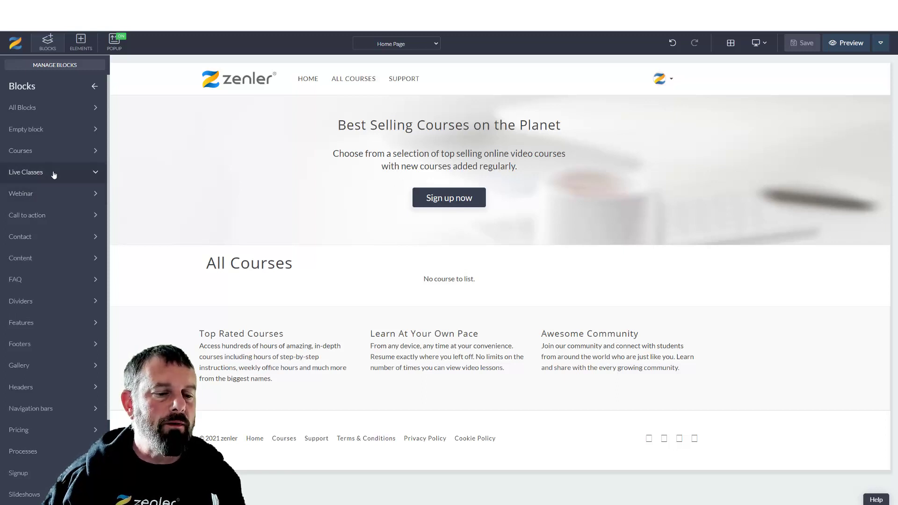
pyautogui.click(25, 173)
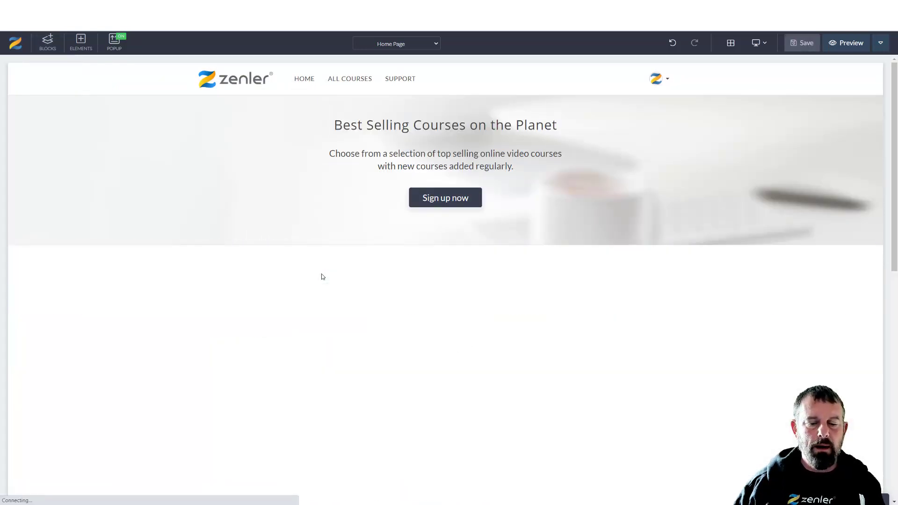
# Step: Insert the Upcoming Live Classes block (Class 1, 2, 3) under the hero and save
pyautogui.click(801, 43)
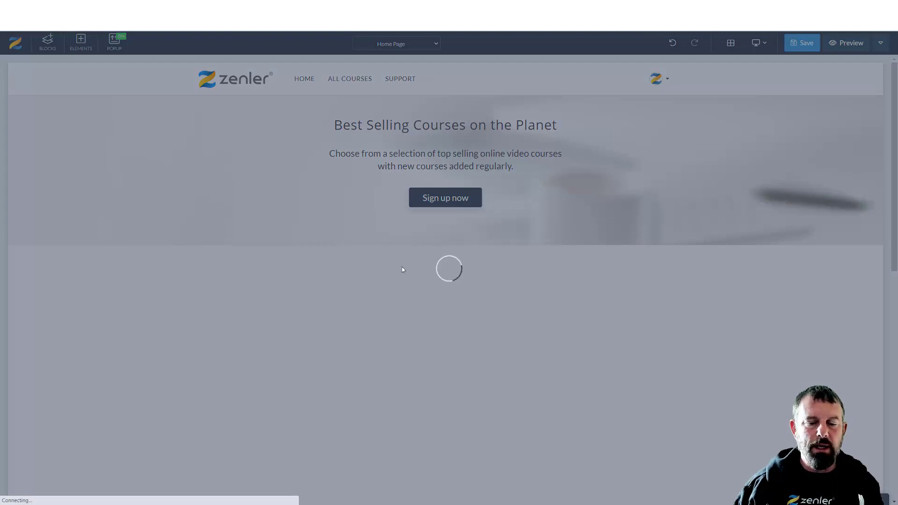
pyautogui.moveTo(525, 306)
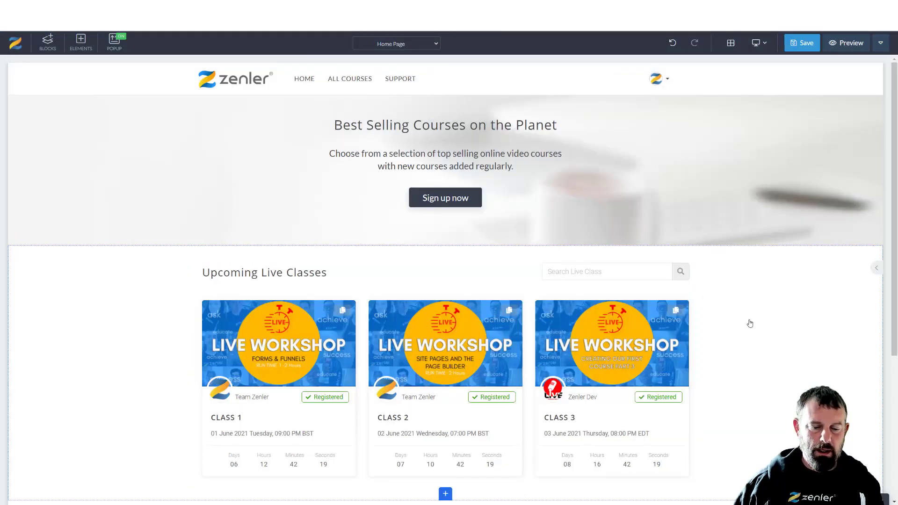
pyautogui.scroll(-3)
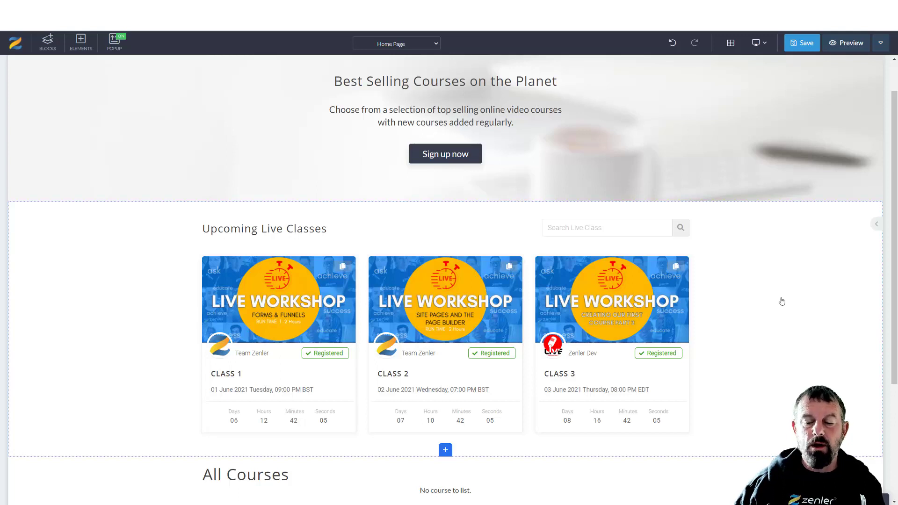
pyautogui.click(849, 42)
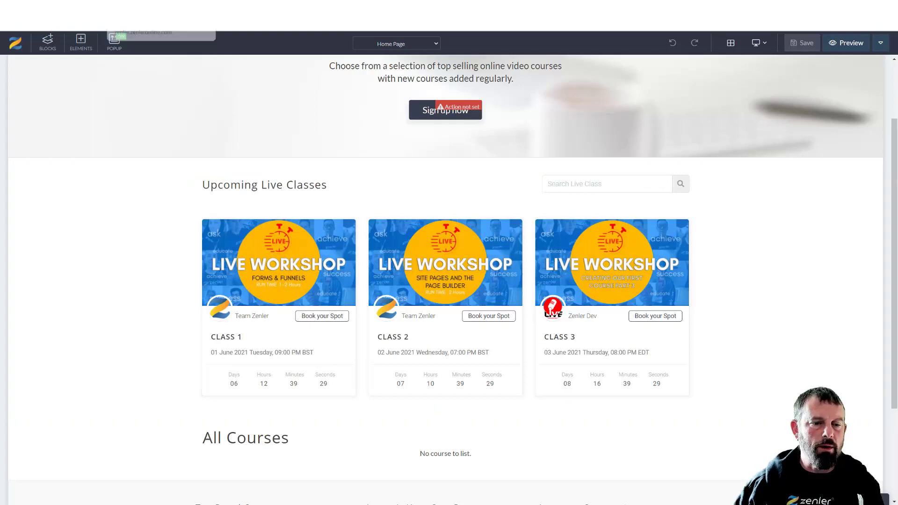
# Step: On the live home page, book a spot in Class 1 and return from the confirmation
pyautogui.click(848, 42)
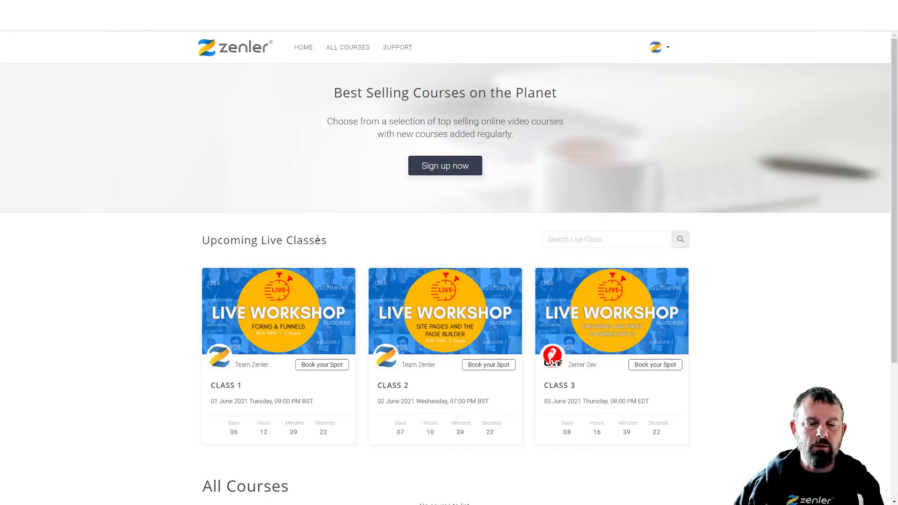
pyautogui.moveTo(345, 235)
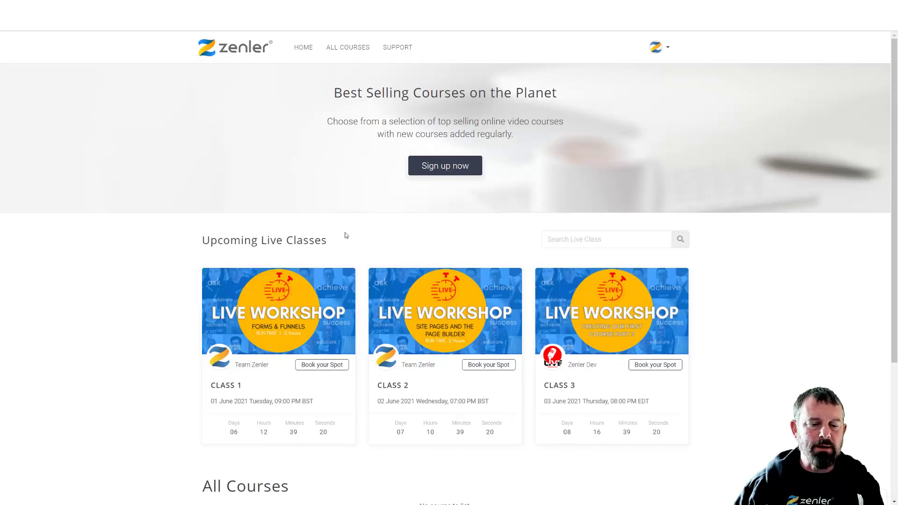
pyautogui.moveTo(770, 309)
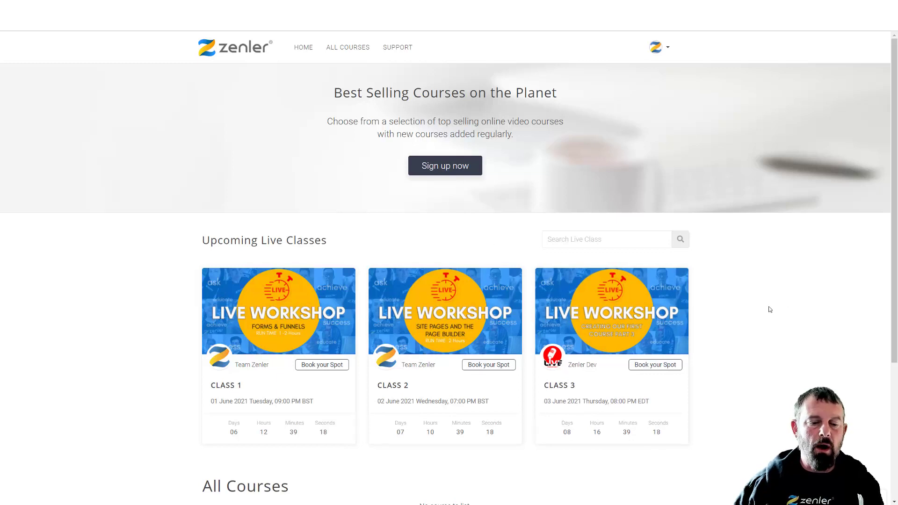
pyautogui.moveTo(724, 322)
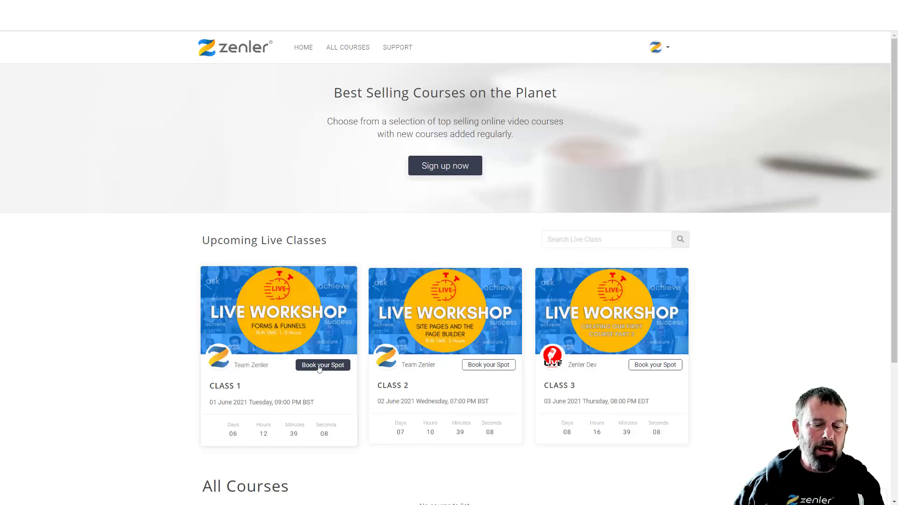
pyautogui.click(322, 364)
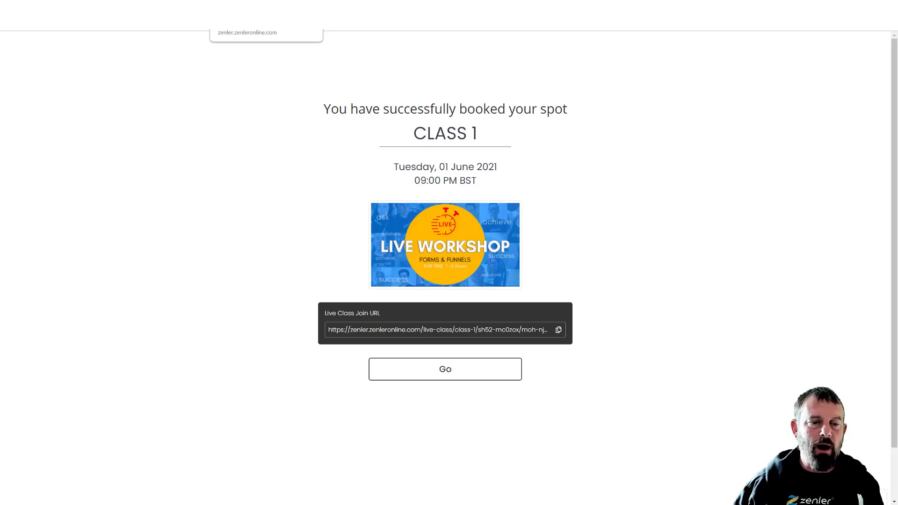
pyautogui.click(445, 368)
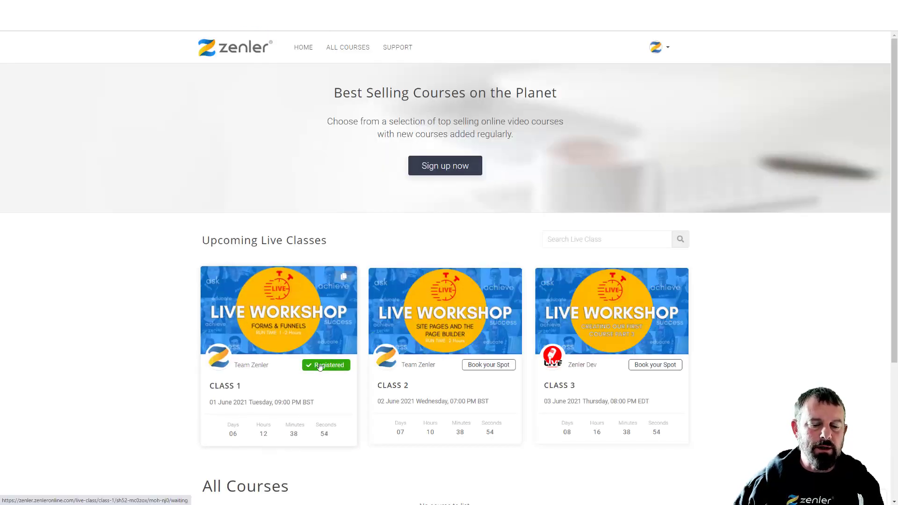
pyautogui.click(326, 365)
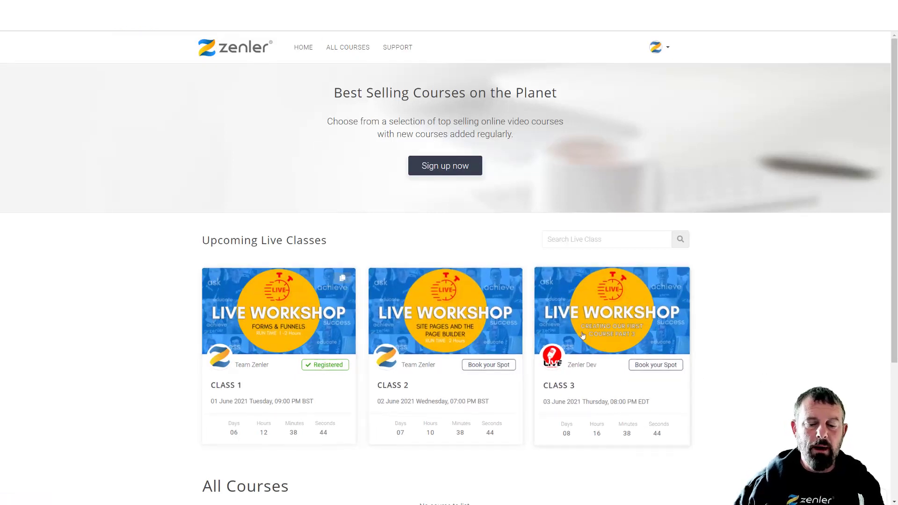
pyautogui.scroll(-3)
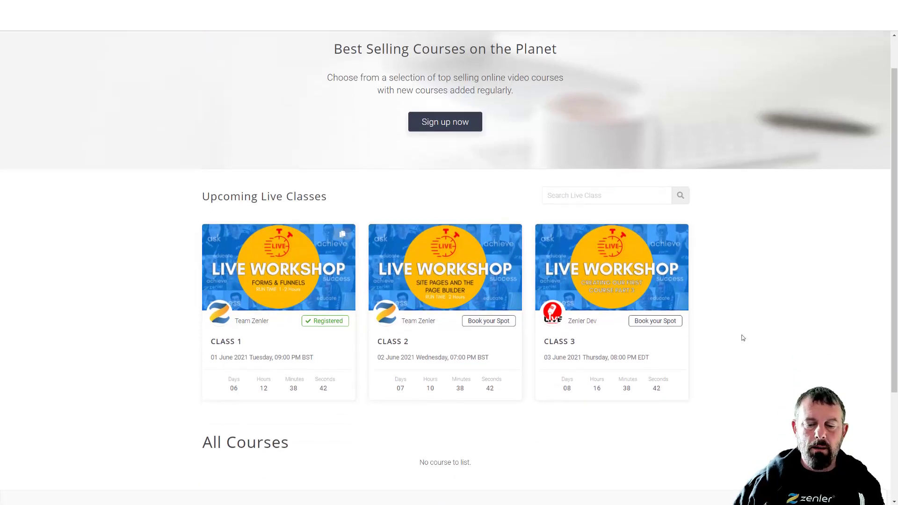
pyautogui.moveTo(731, 313)
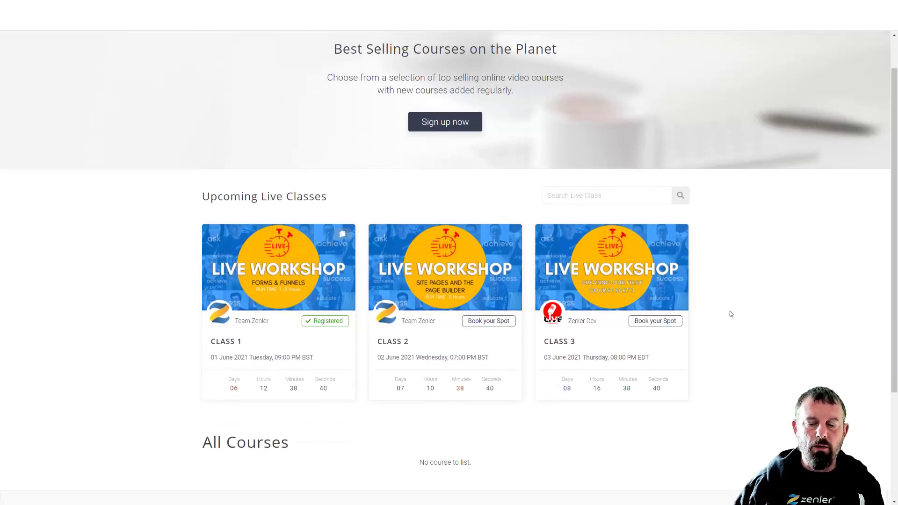
pyautogui.moveTo(271, 209)
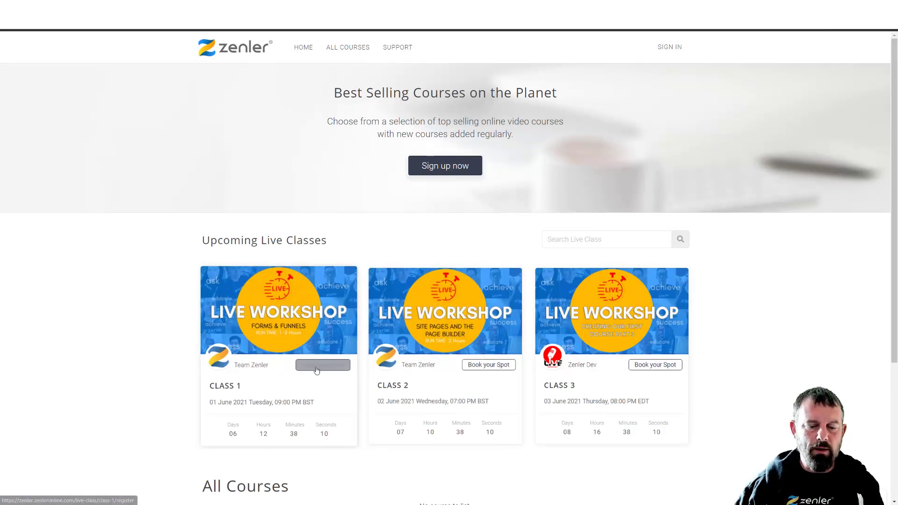
pyautogui.click(322, 365)
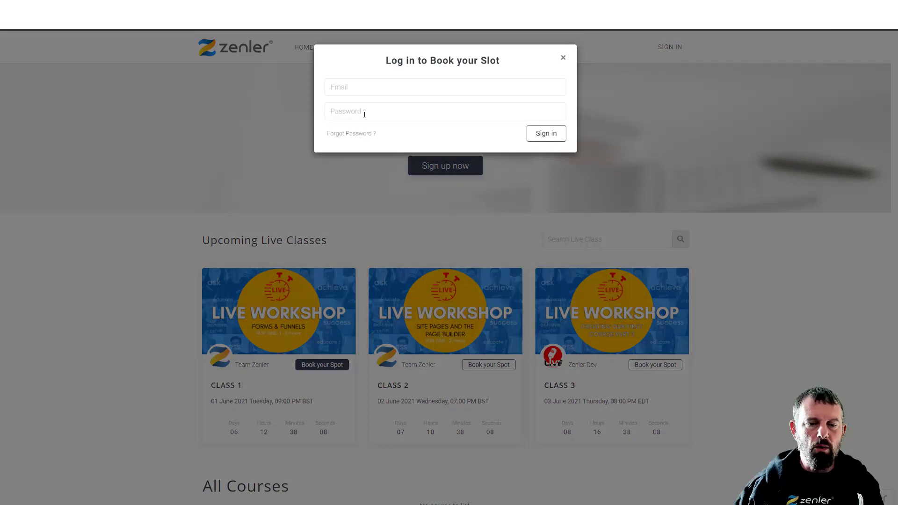
pyautogui.click(545, 133)
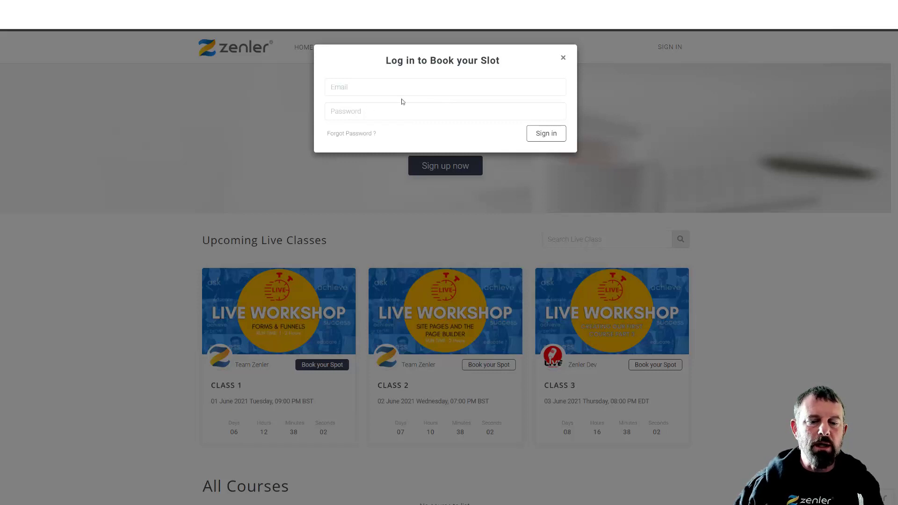
pyautogui.moveTo(494, 80)
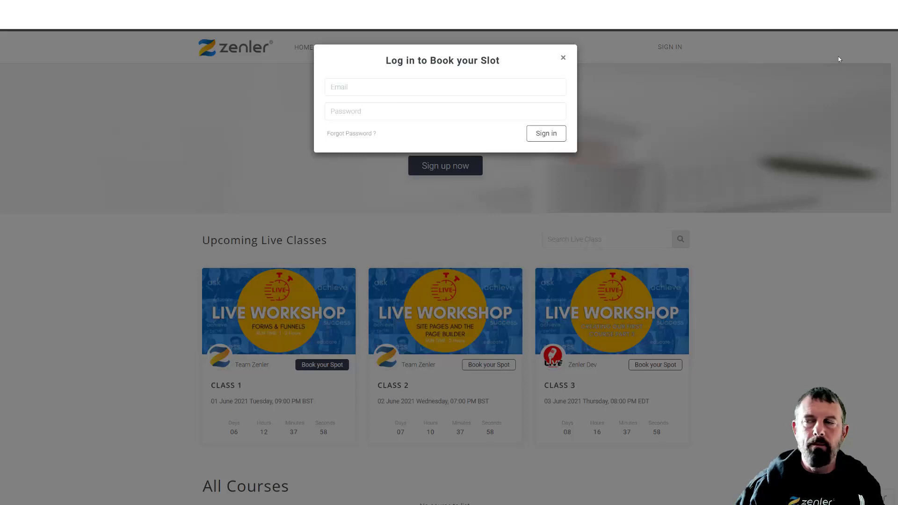
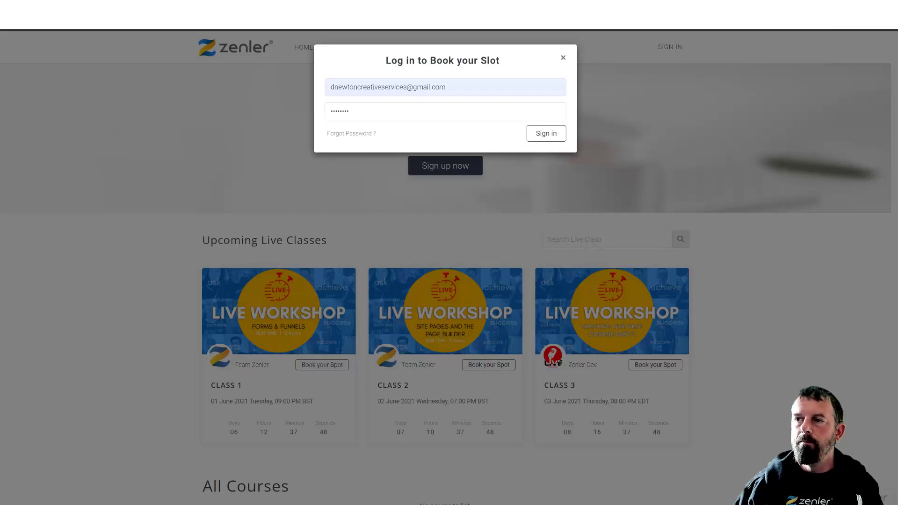
pyautogui.moveTo(447, 137)
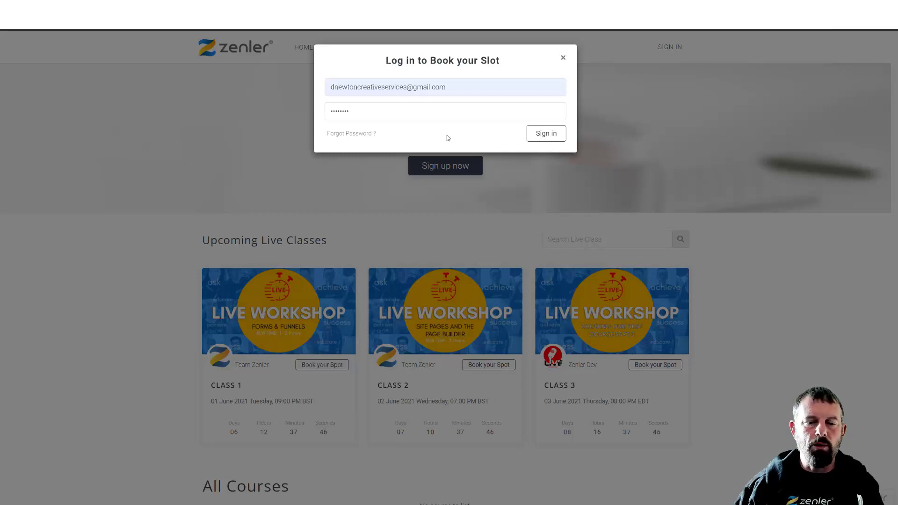
pyautogui.click(544, 132)
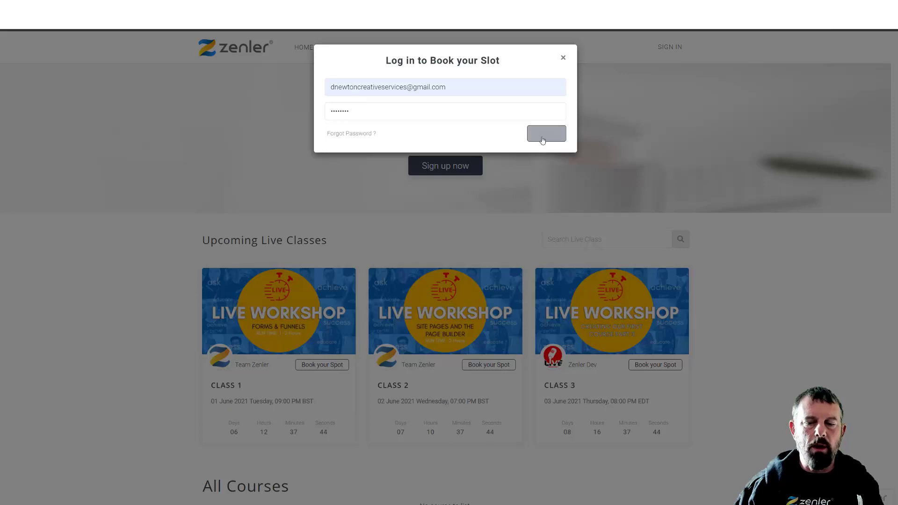
pyautogui.click(545, 134)
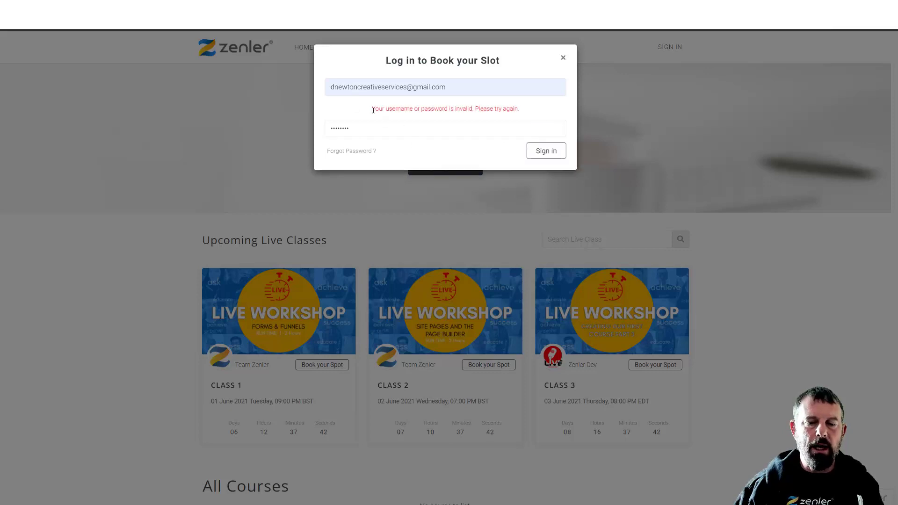
pyautogui.click(562, 57)
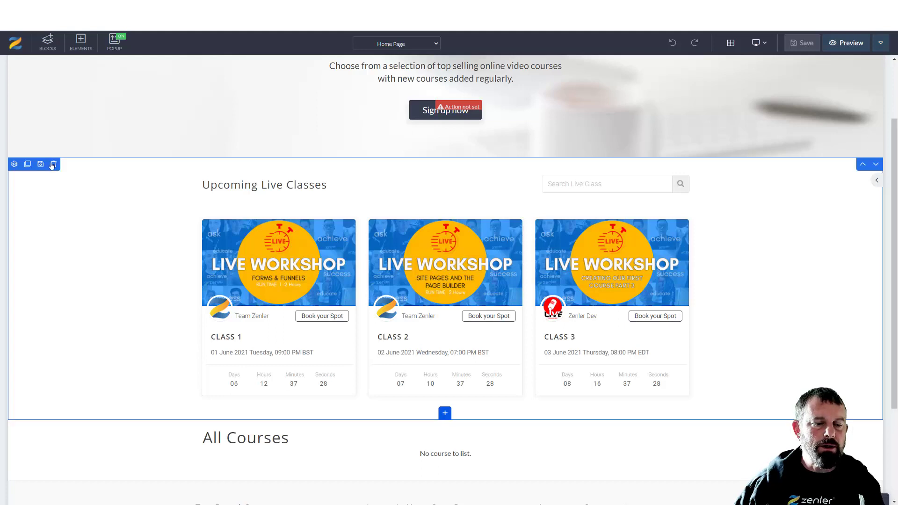
# Step: Delete the Upcoming Live Classes block, add Upcoming Webinars below the hero, and save
pyautogui.click(53, 164)
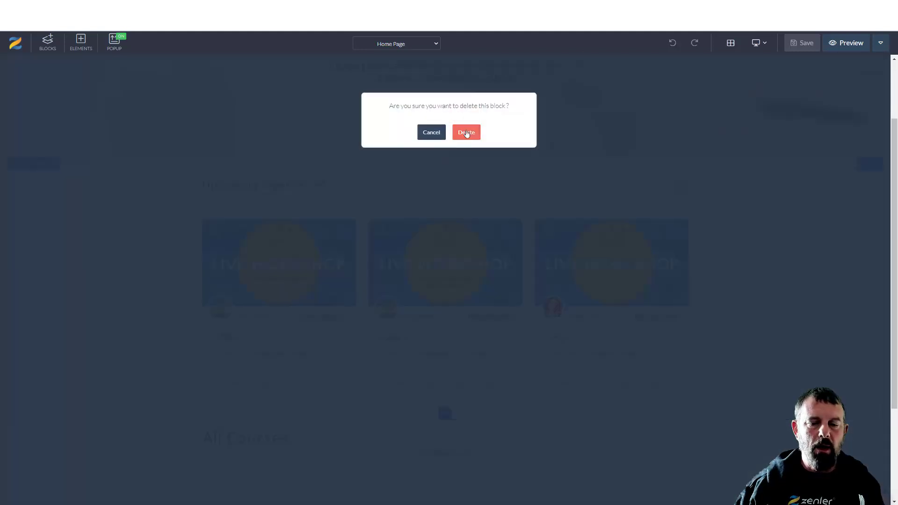
pyautogui.click(465, 132)
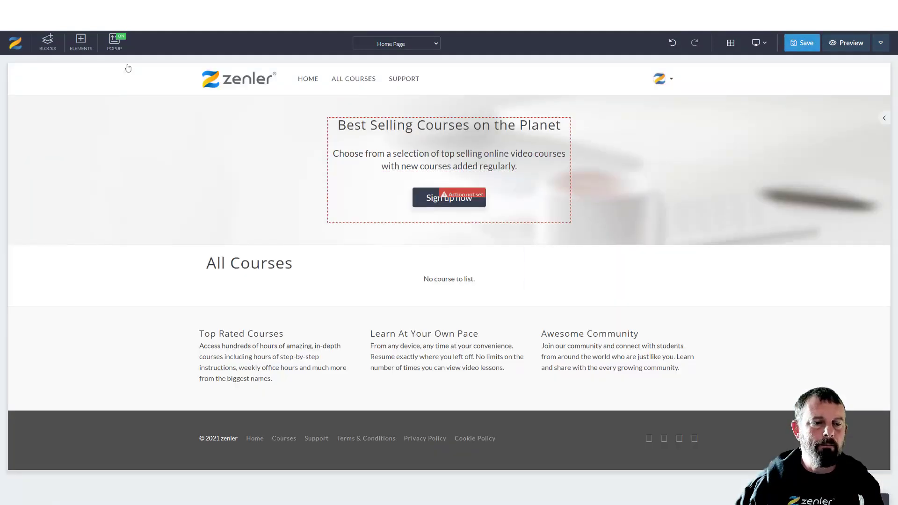
pyautogui.click(47, 41)
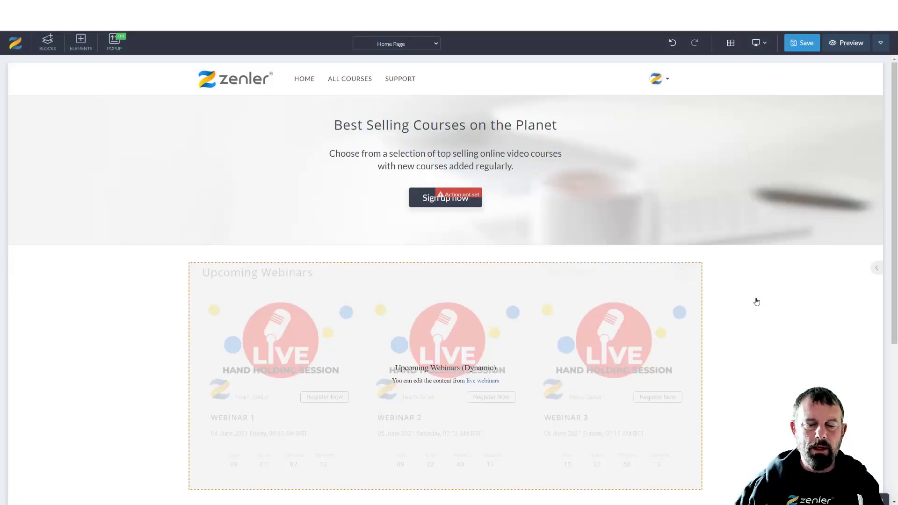
pyautogui.scroll(-3)
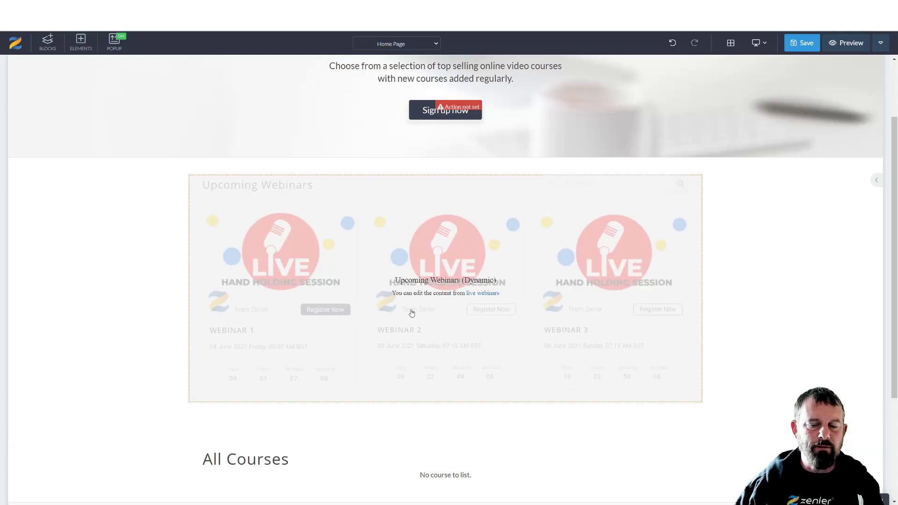
pyautogui.click(801, 42)
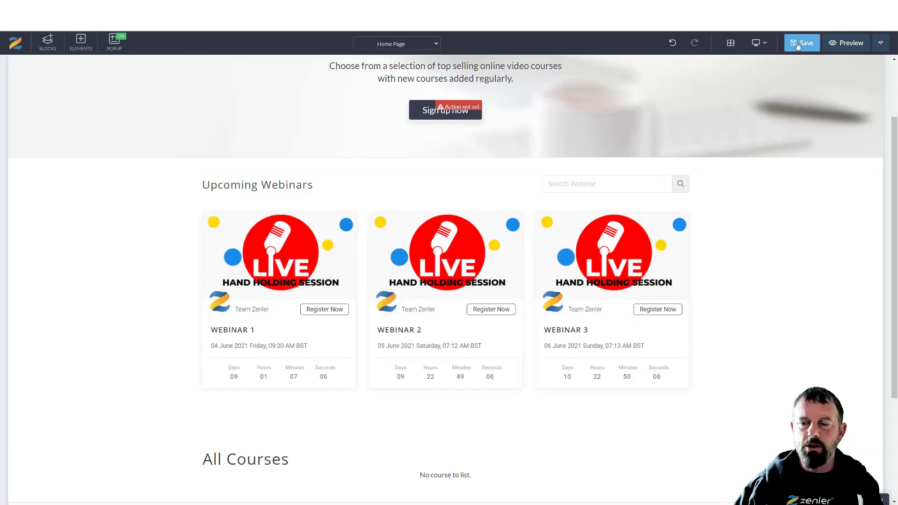
pyautogui.click(801, 42)
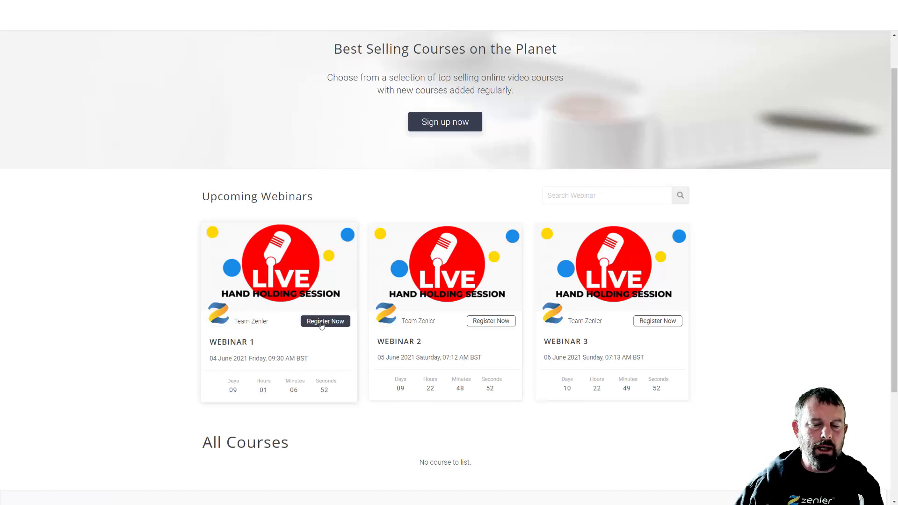
# Step: Register for Webinar 1 from its card in the Upcoming Webinars block
pyautogui.click(324, 321)
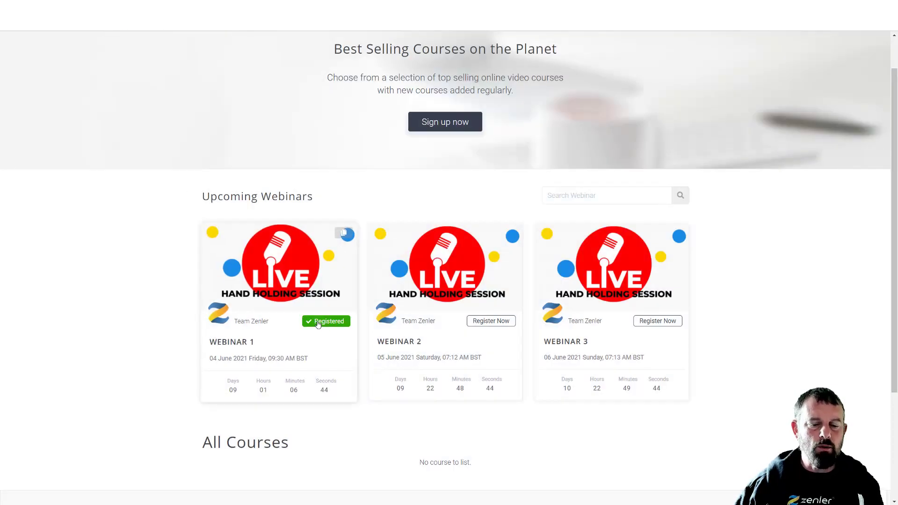
pyautogui.moveTo(176, 334)
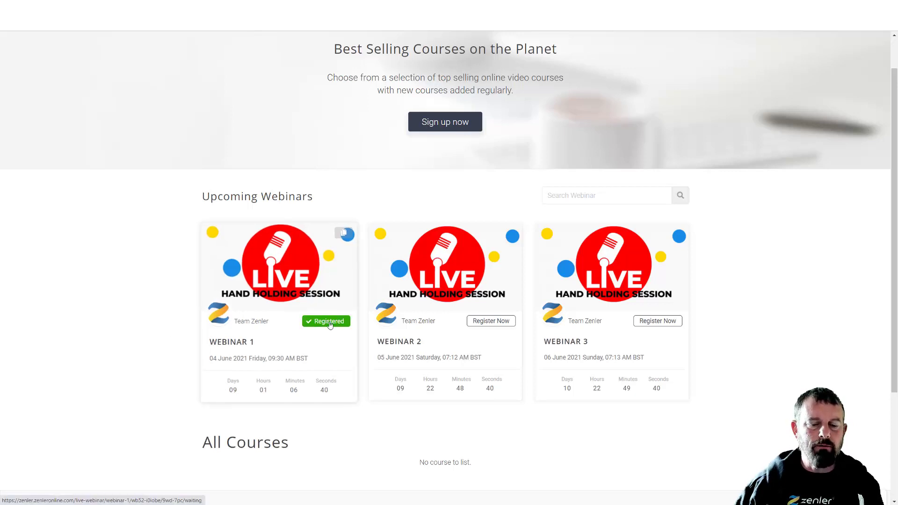
pyautogui.moveTo(168, 311)
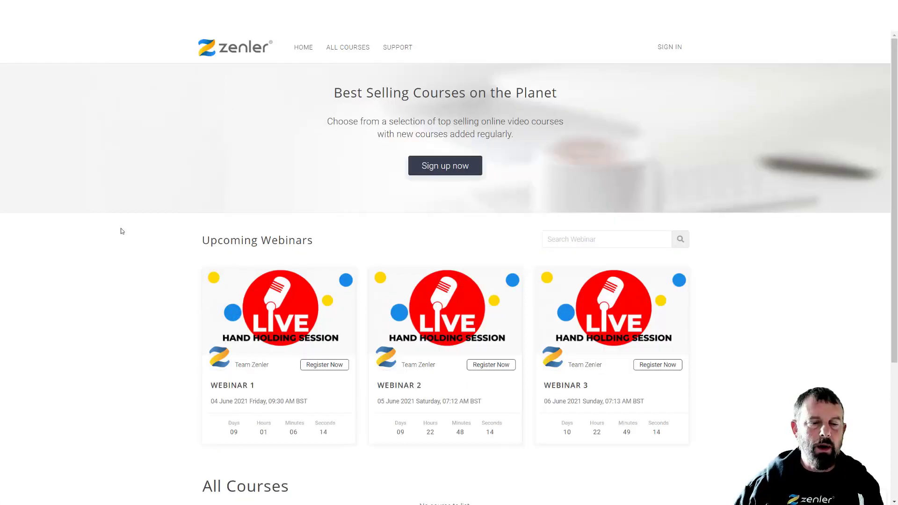
# Step: Fill in the Webinar 1 registration form with name 'Da' and submit it
pyautogui.scroll(-3)
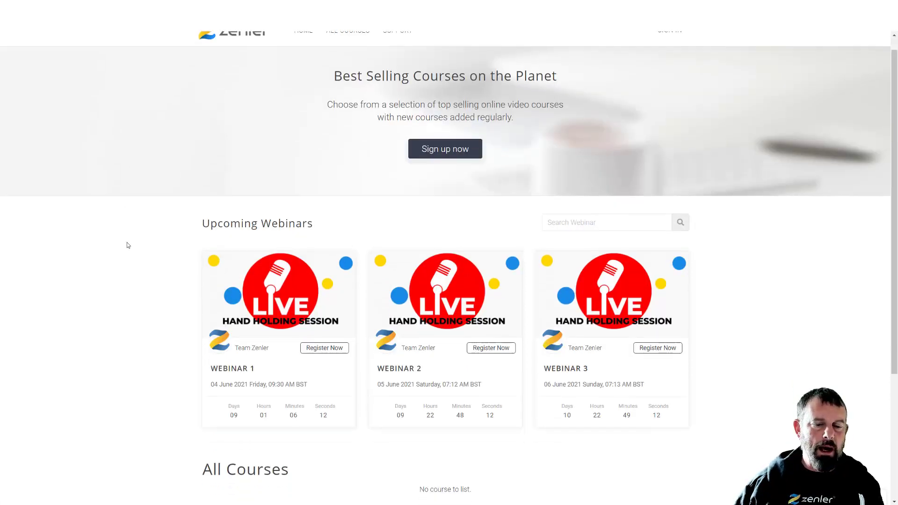
pyautogui.scroll(-3)
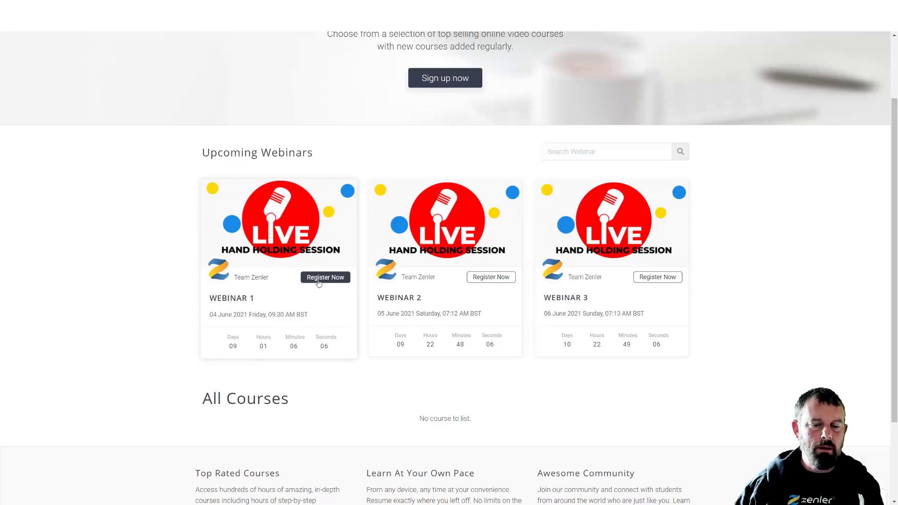
pyautogui.click(325, 277)
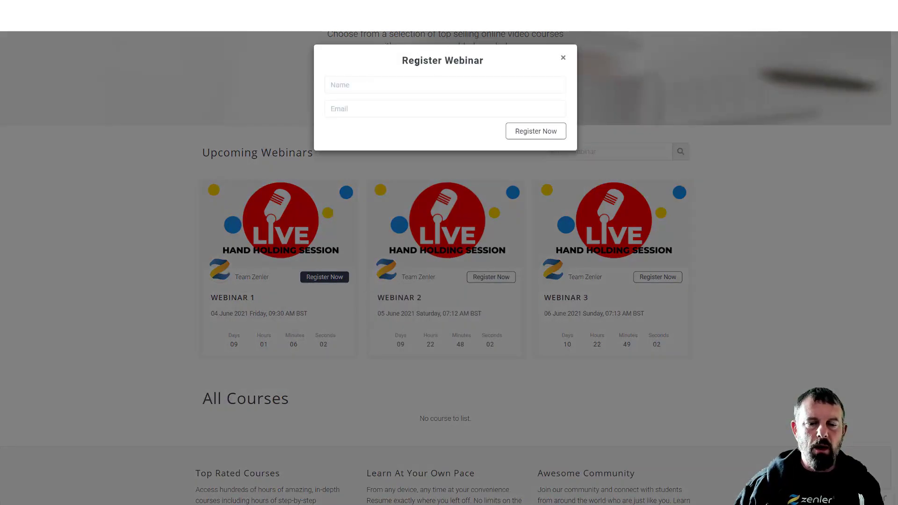
pyautogui.click(534, 131)
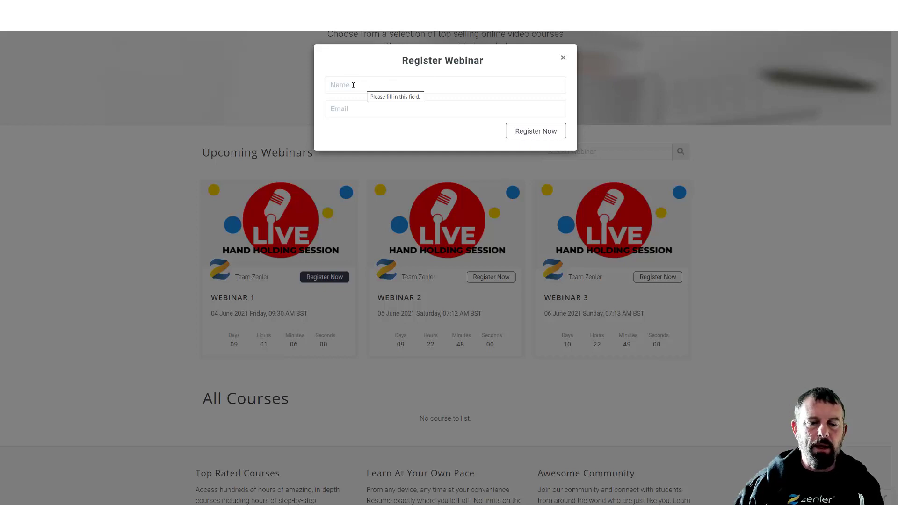
pyautogui.write('David')
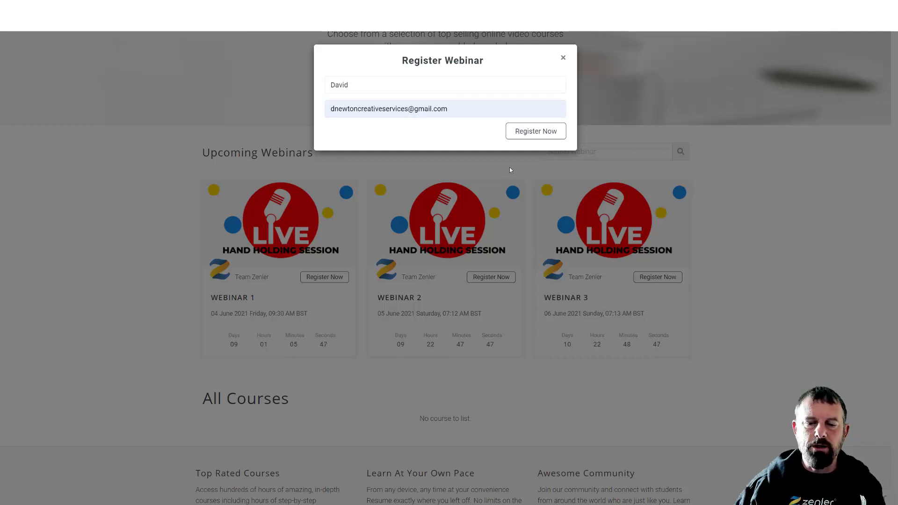
pyautogui.click(535, 131)
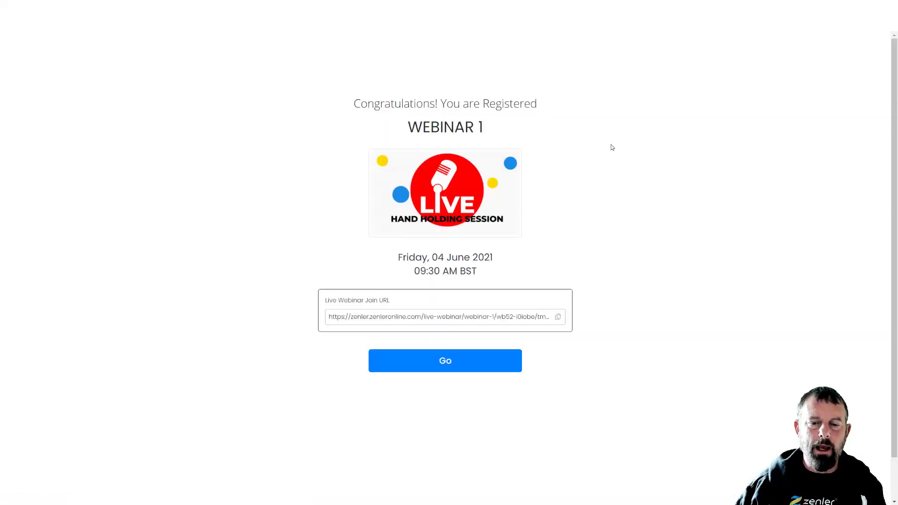
pyautogui.moveTo(613, 145)
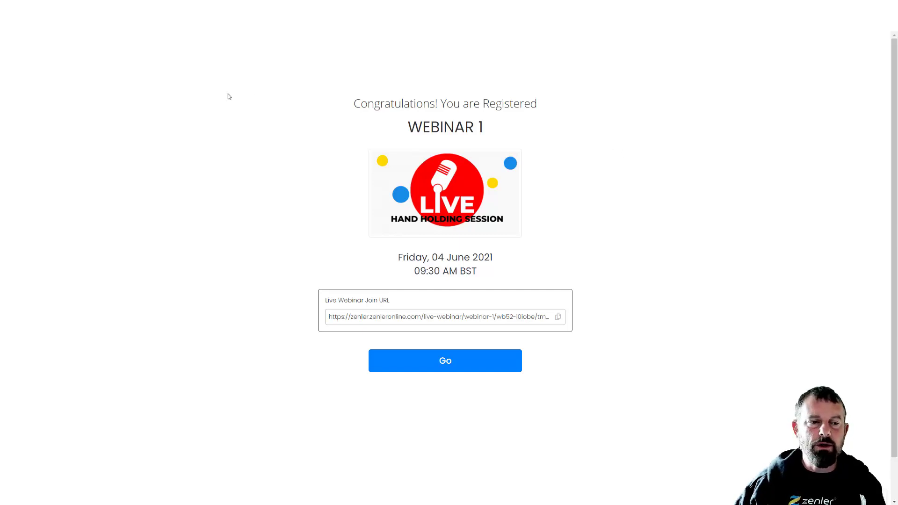
pyautogui.moveTo(202, 112)
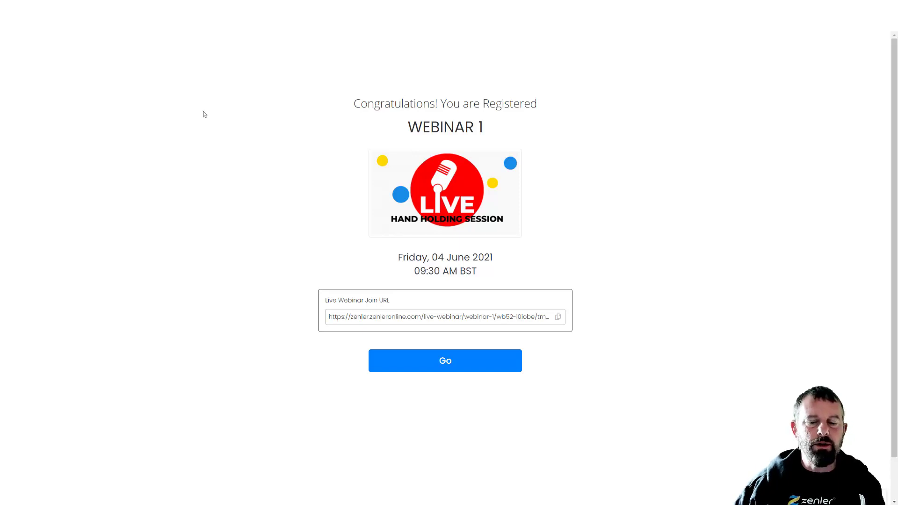
pyautogui.moveTo(229, 116)
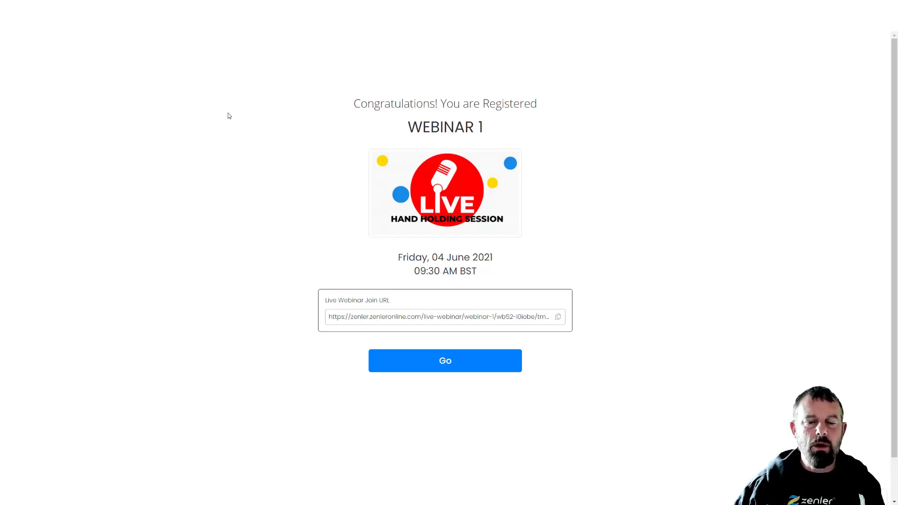